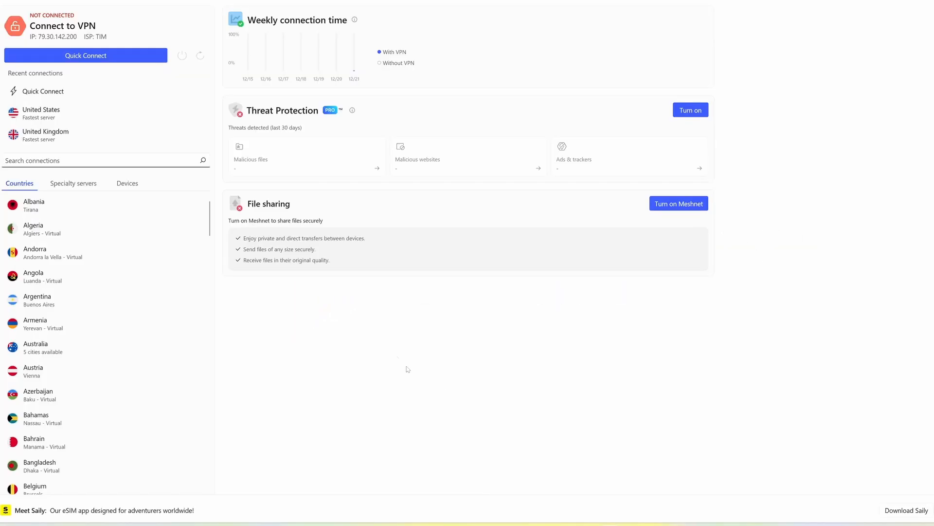
pyautogui.moveTo(379, 341)
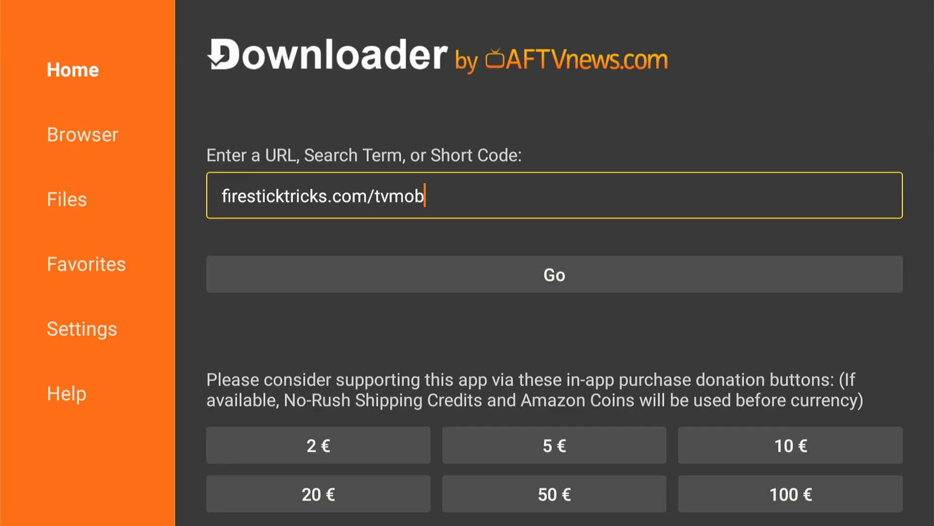
# Enter firesticktricks.com/tvmob in the URL field and start the TVTAP Pro download
pyautogui.click(552, 197)
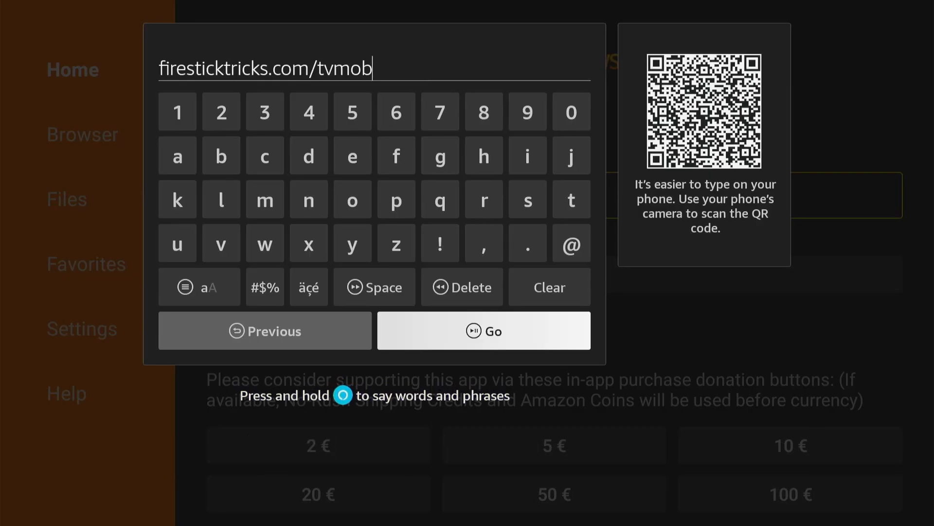
pyautogui.click(485, 331)
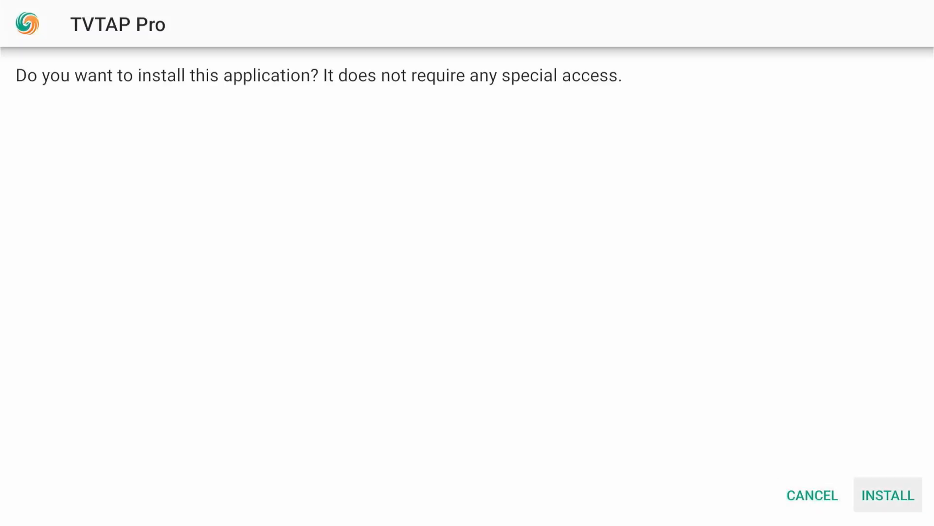
# Install TVTAP Pro and leave the installer once 'App installed.' appears
pyautogui.click(888, 495)
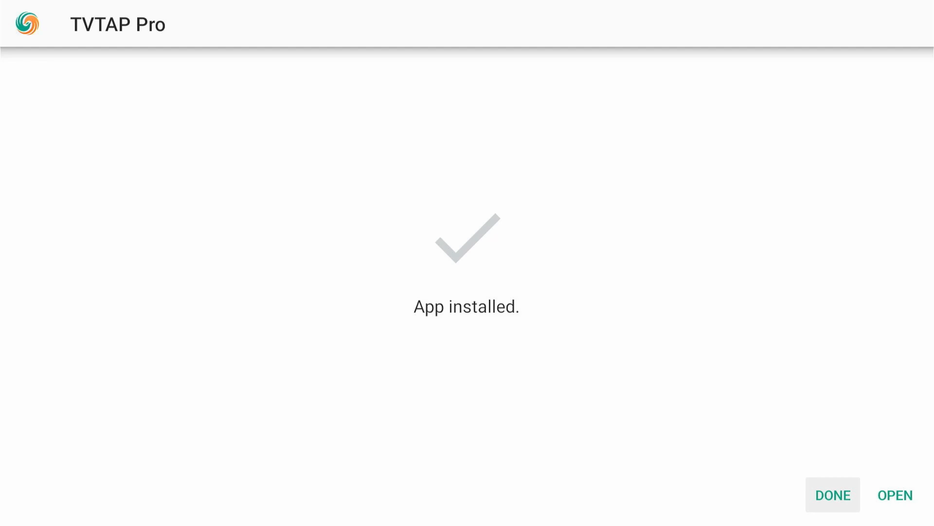
pyautogui.click(833, 495)
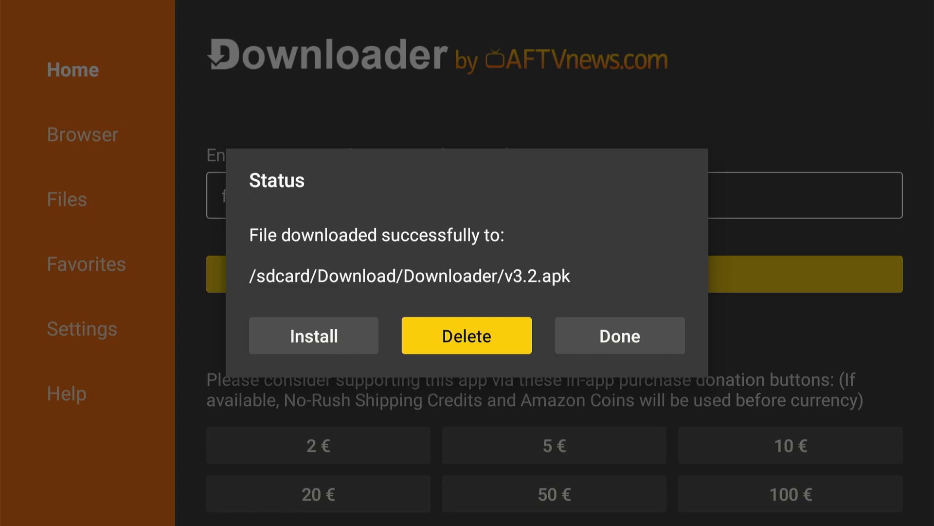
# Delete the downloaded v3.2.apk file and confirm the deletion
pyautogui.click(467, 335)
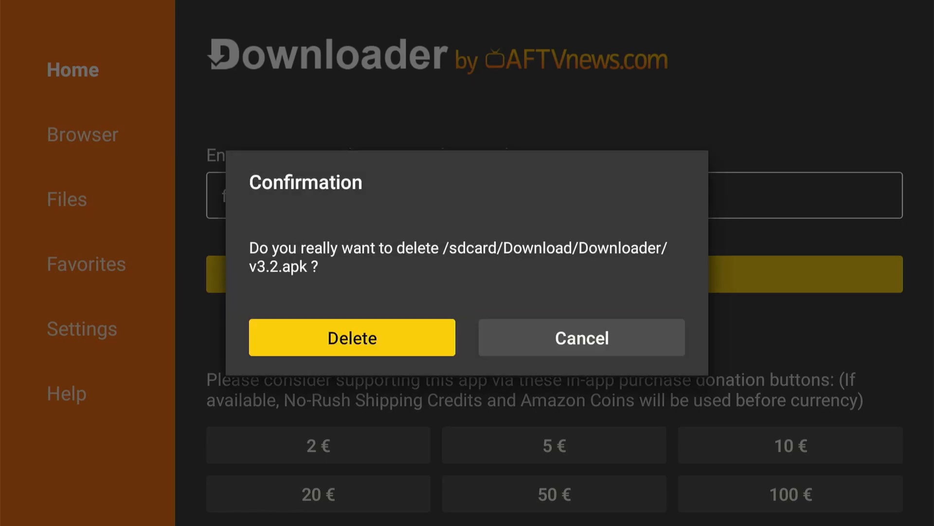
pyautogui.click(352, 337)
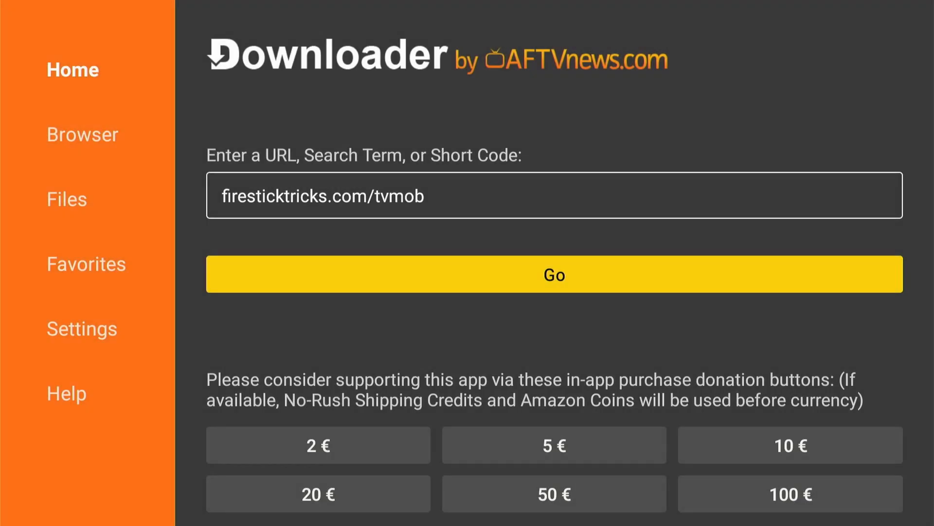